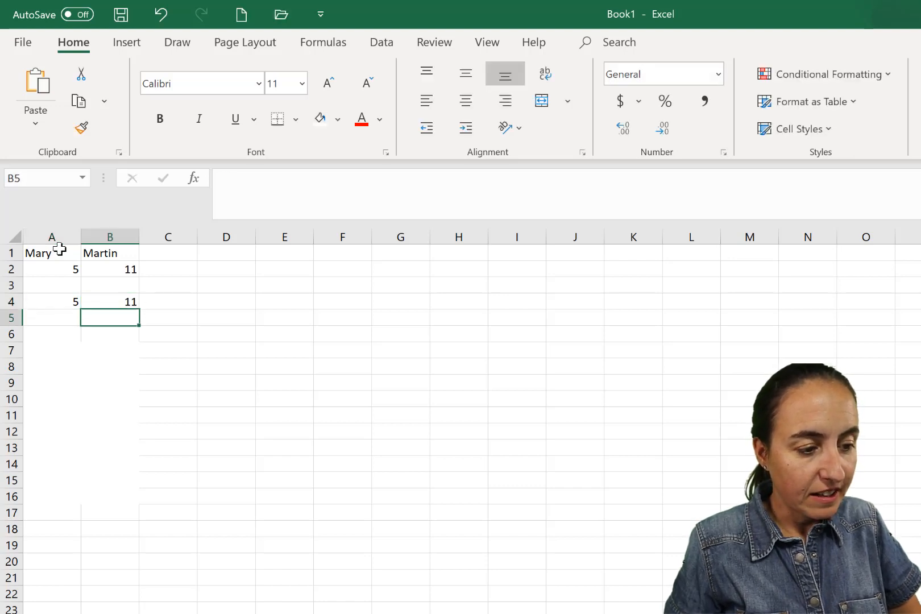
Step: Enter running-total formulas =A4+$A$2 for Mary's column and start Martin's with =B4+$B$2
text(=)
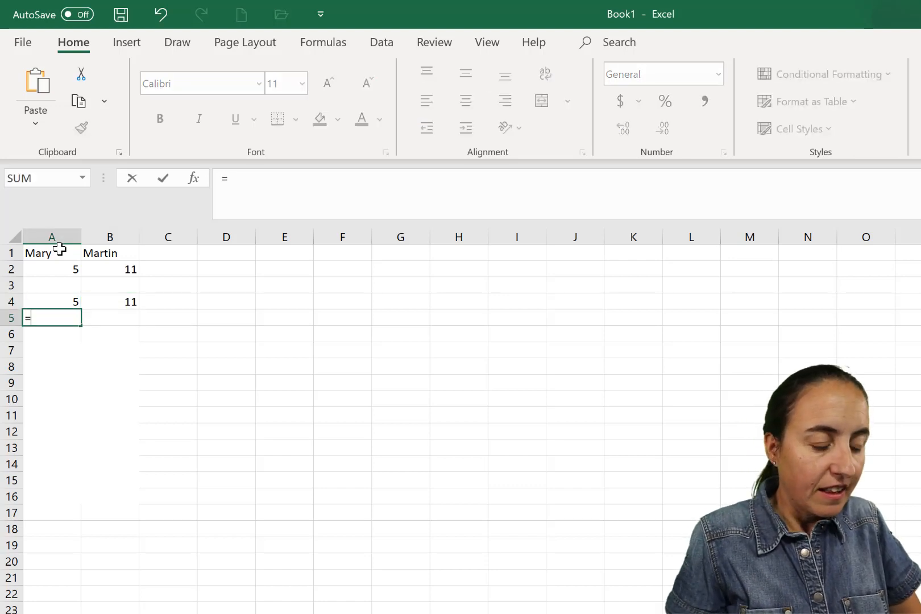
mouse_move(68, 281)
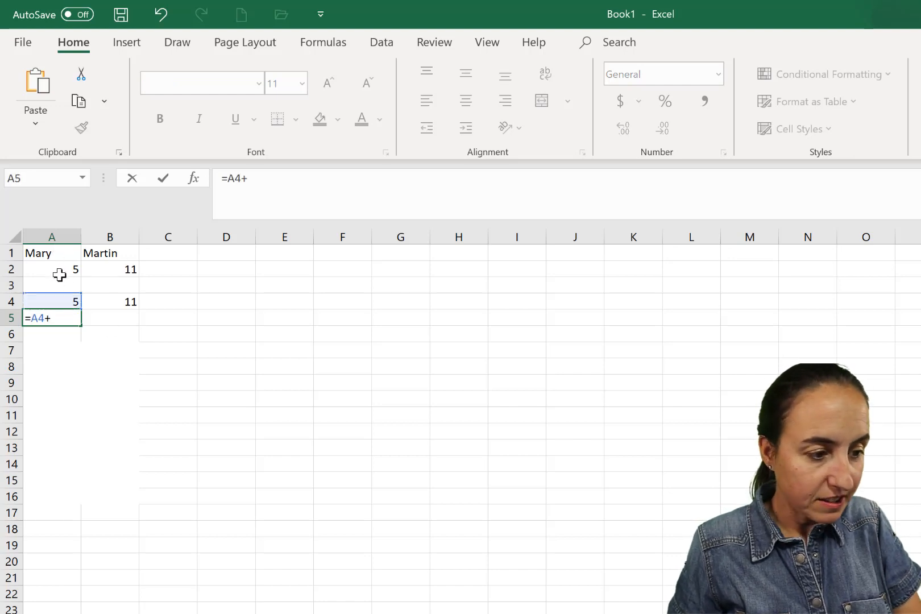
click(51, 269)
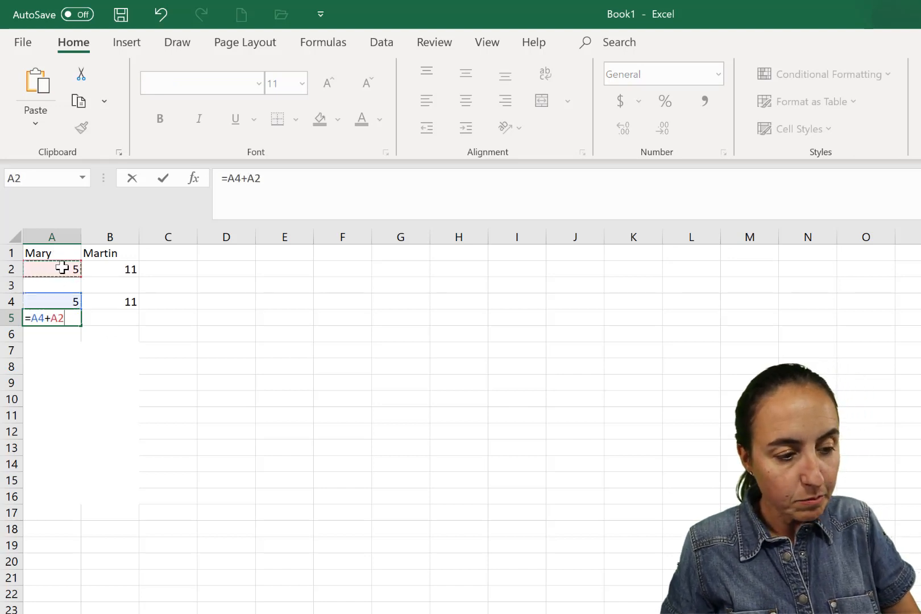
key(f4)
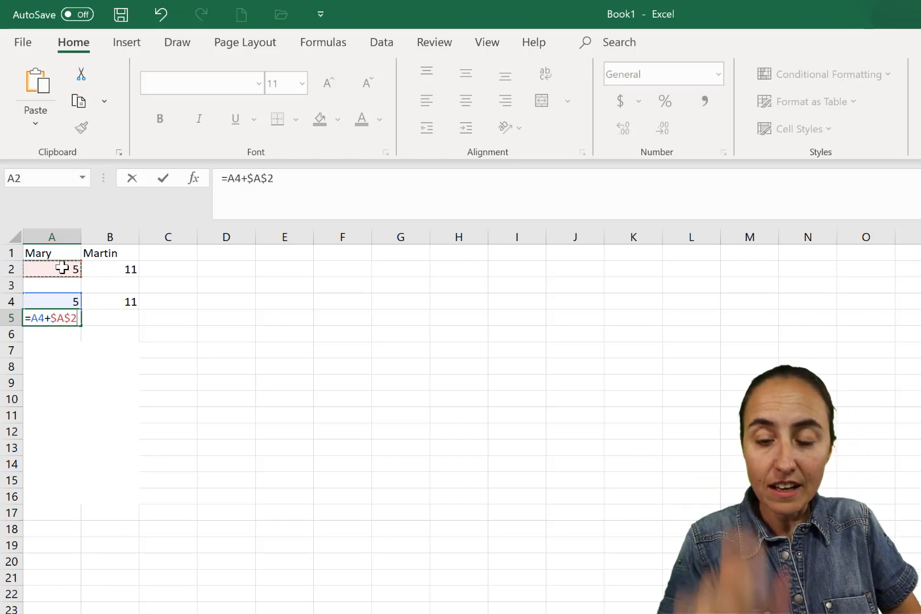
key(Return)
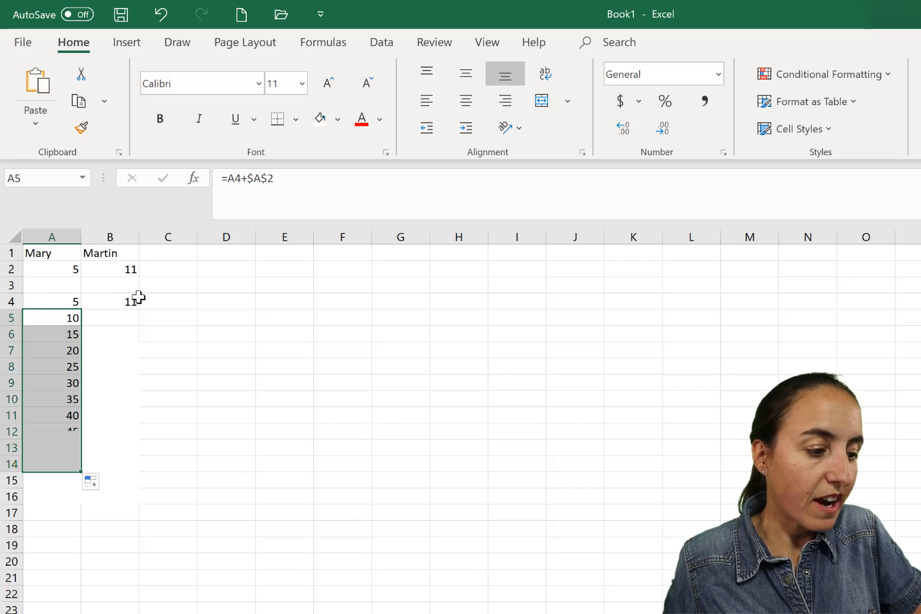
click(110, 317)
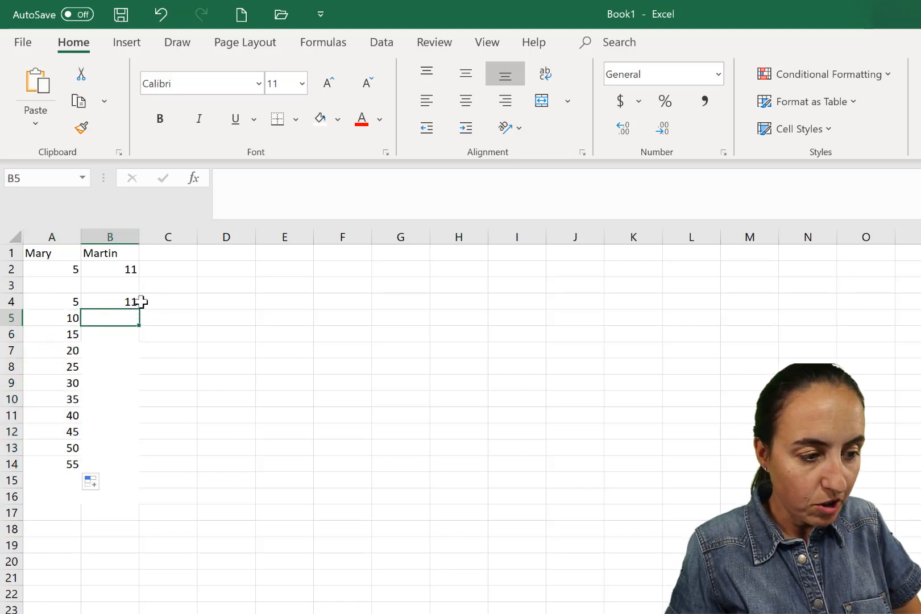
mouse_move(116, 314)
text(=B4)
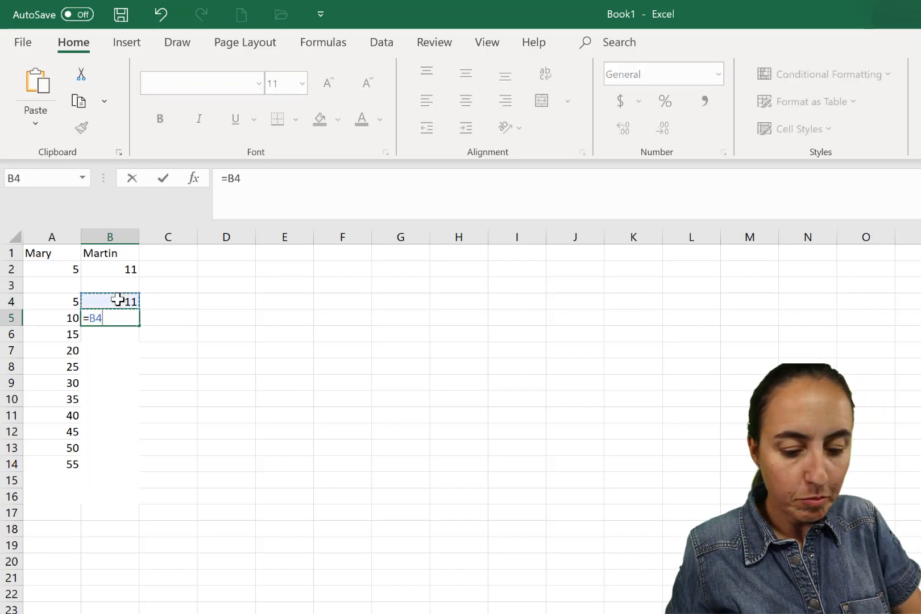
click(109, 268)
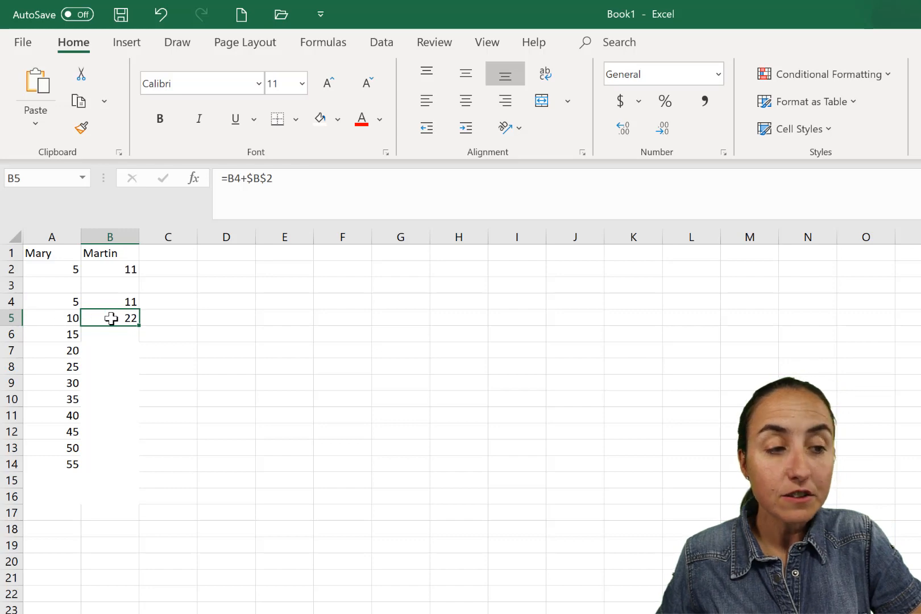
mouse_move(160, 345)
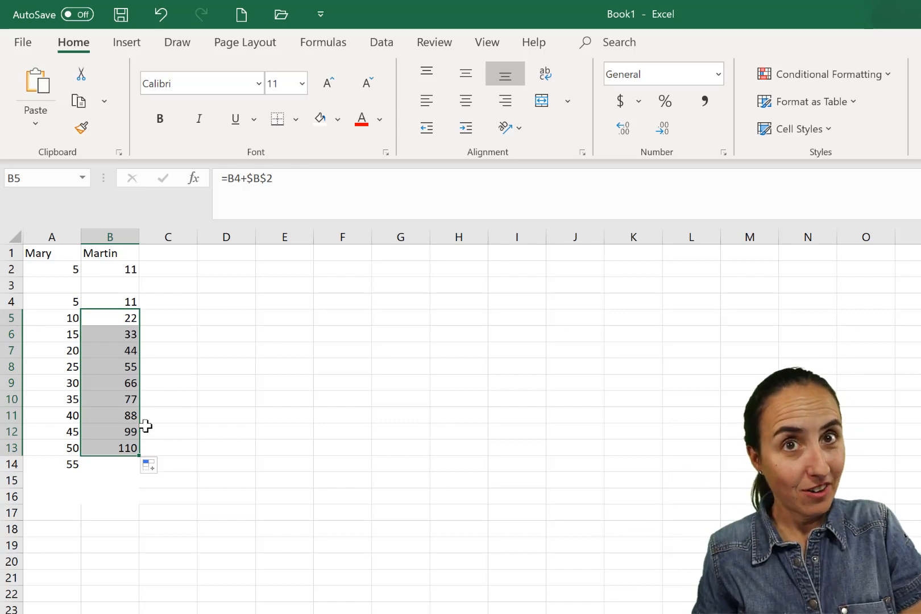
Step: Compare both 55 totals, then recolour Martin's 55 cell's text and fill it orange
click(51, 318)
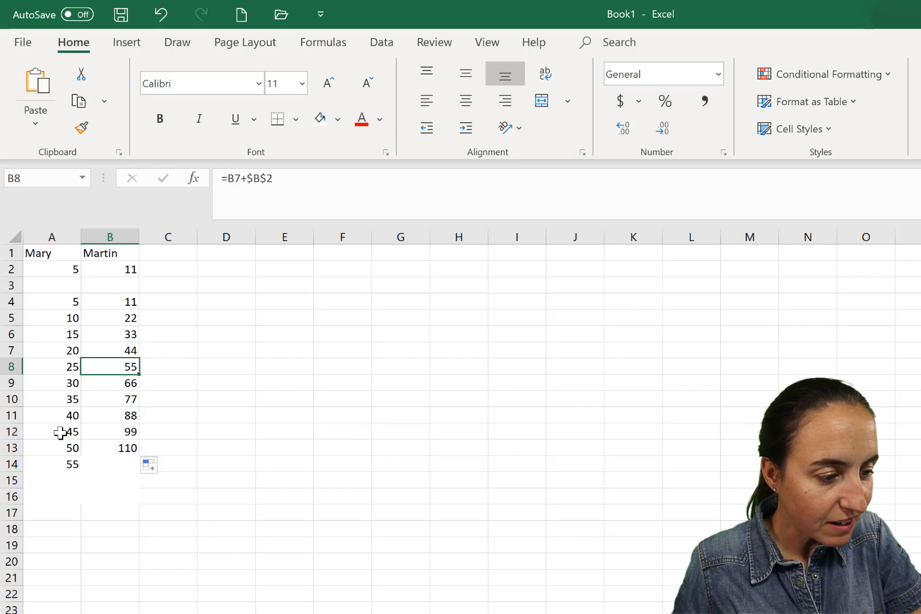
click(51, 447)
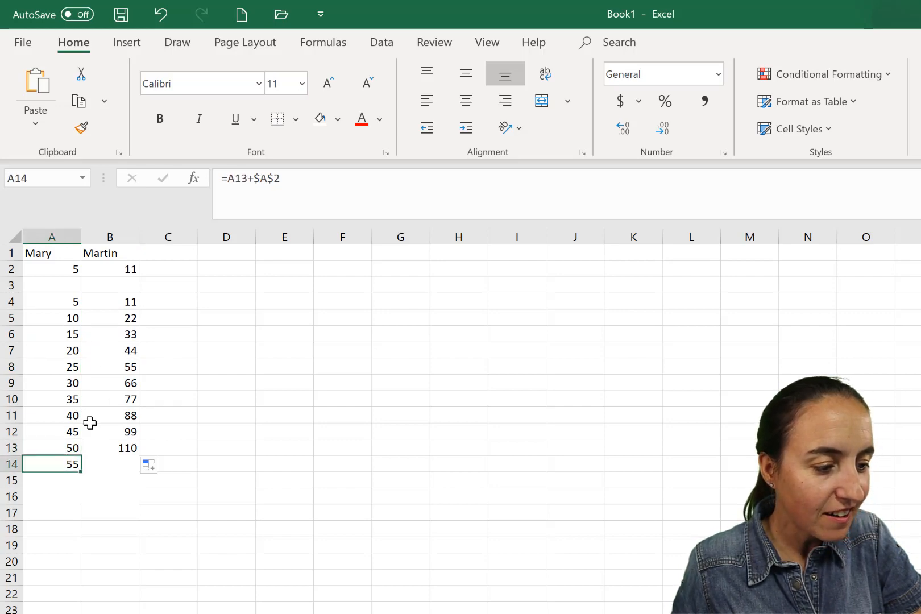
click(109, 366)
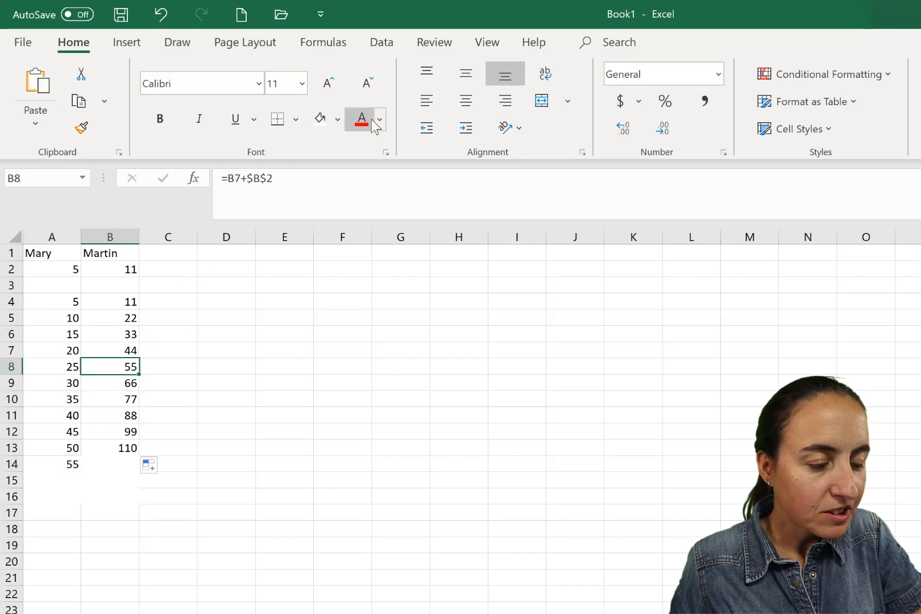
click(379, 119)
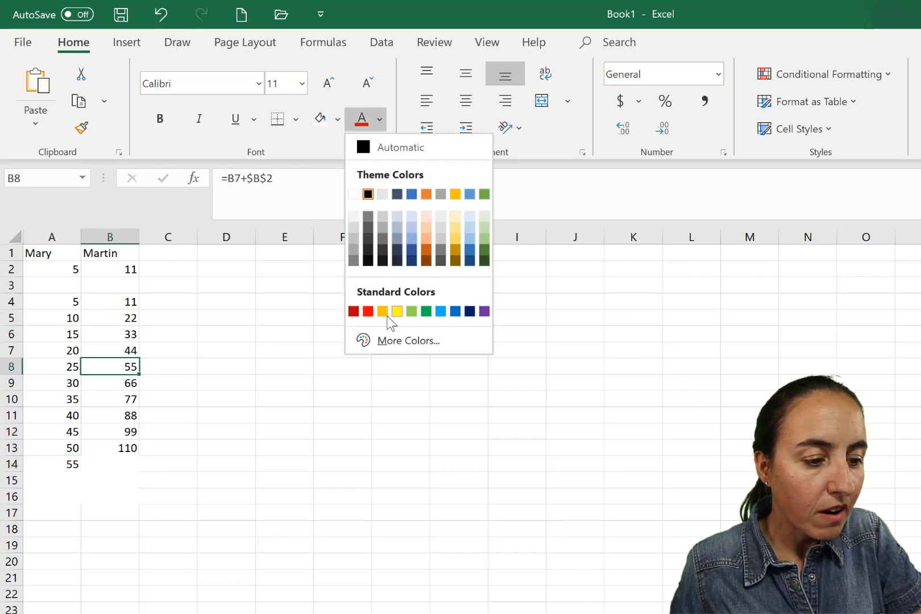
click(396, 311)
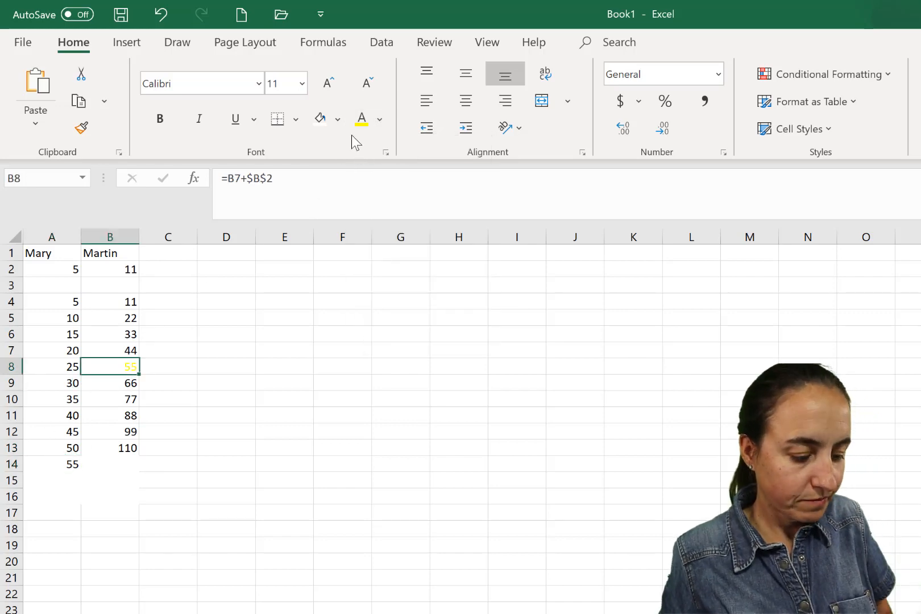
click(337, 119)
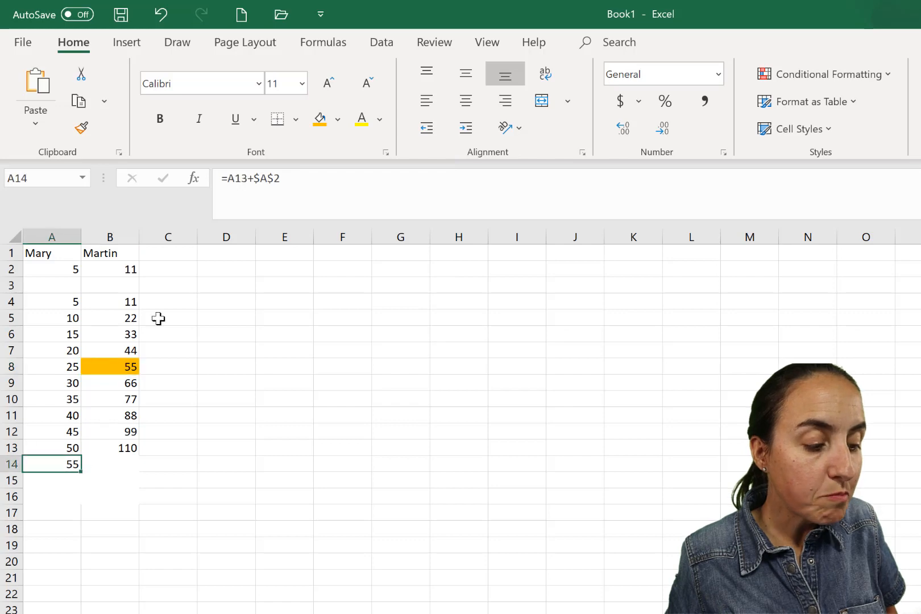
Step: Switch to Power BI Desktop and view the # videos card showing 55
click(319, 120)
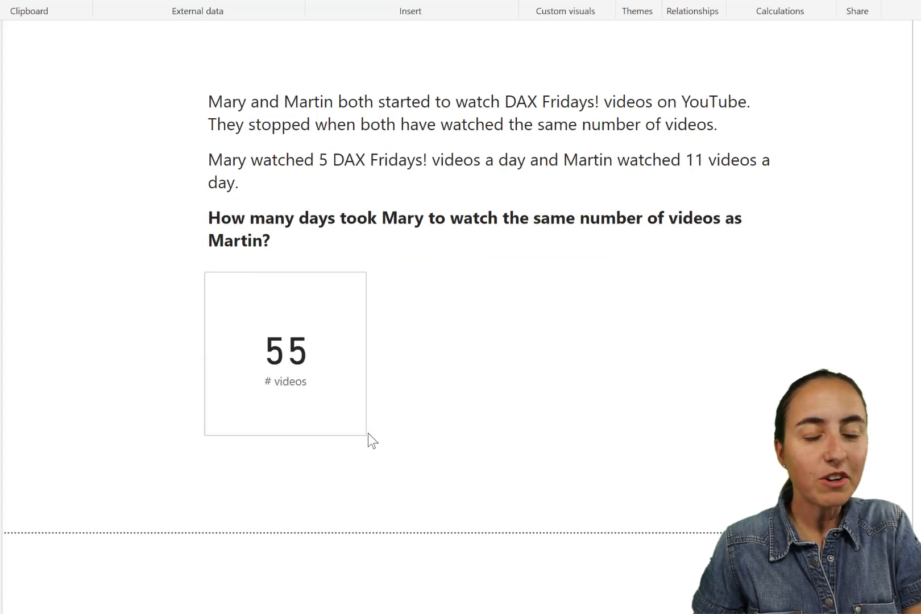
click(285, 353)
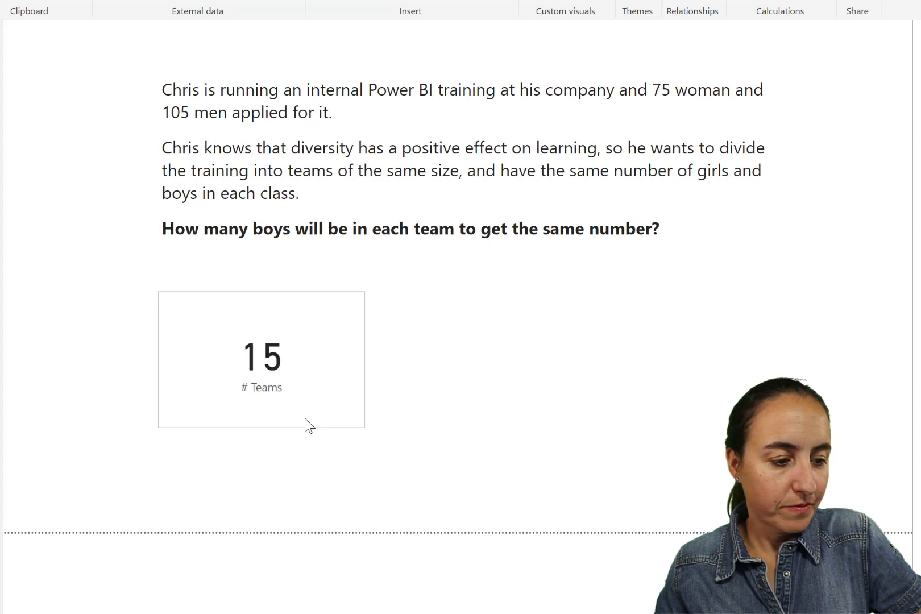
Step: Show the # Teams measure formula GCD(75,105) and select its 15 card
click(260, 358)
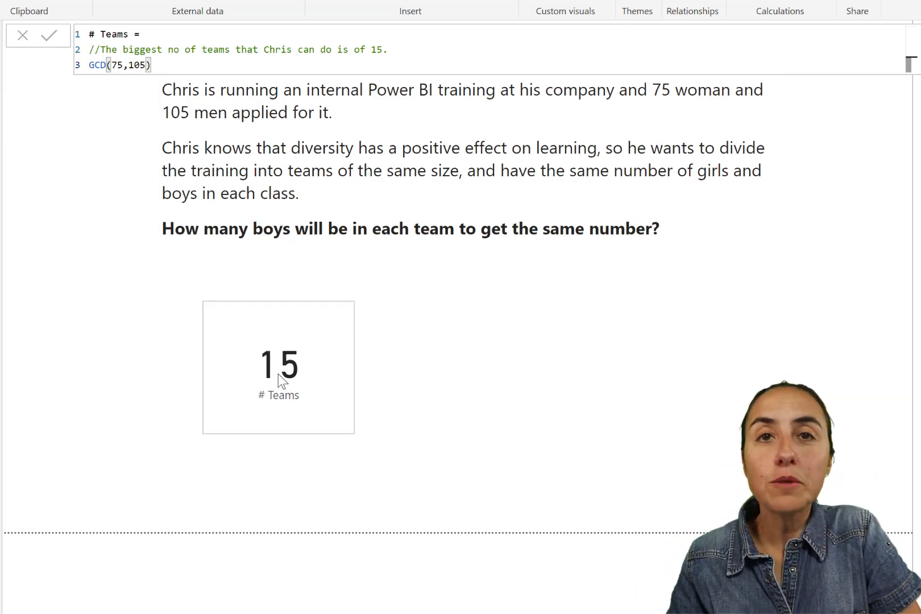
click(278, 367)
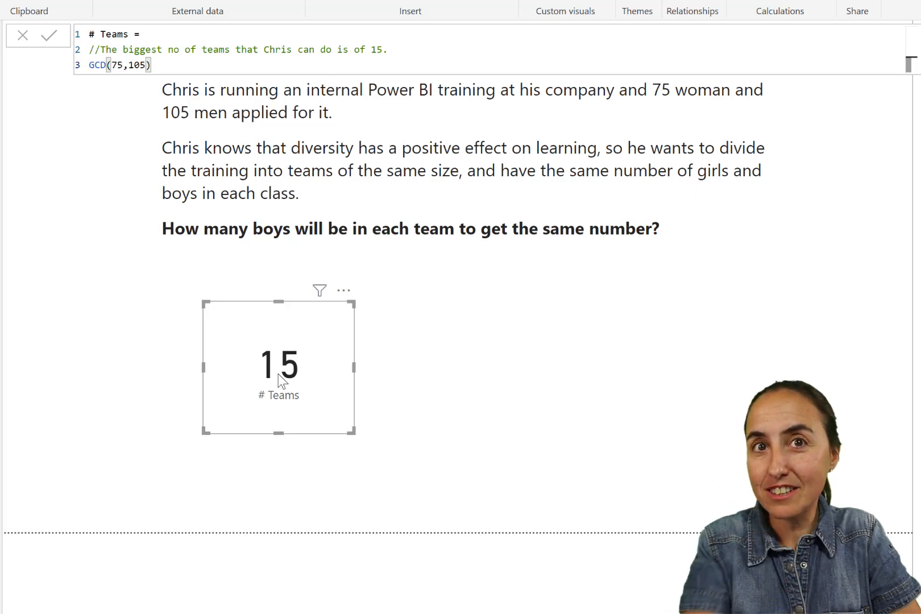